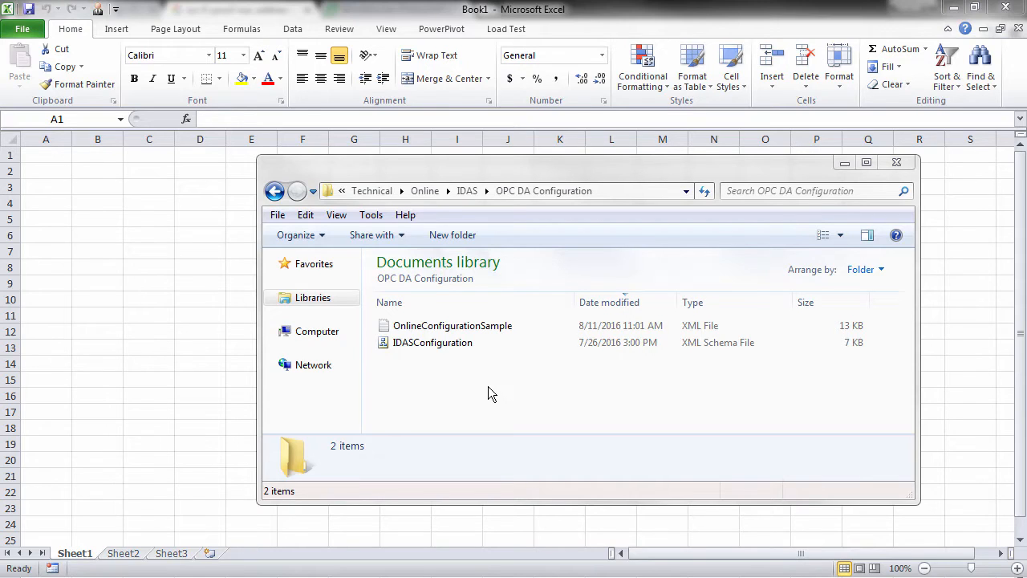
- Load OnlineConfigurationSample.xml into Excel as an XML table and scan its tag columns
click(452, 324)
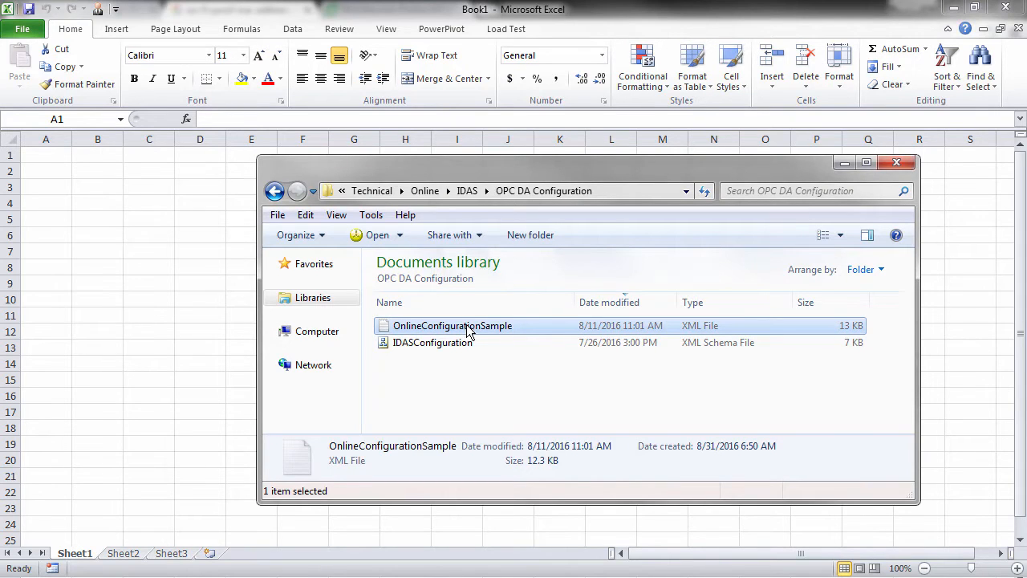
double_click(453, 324)
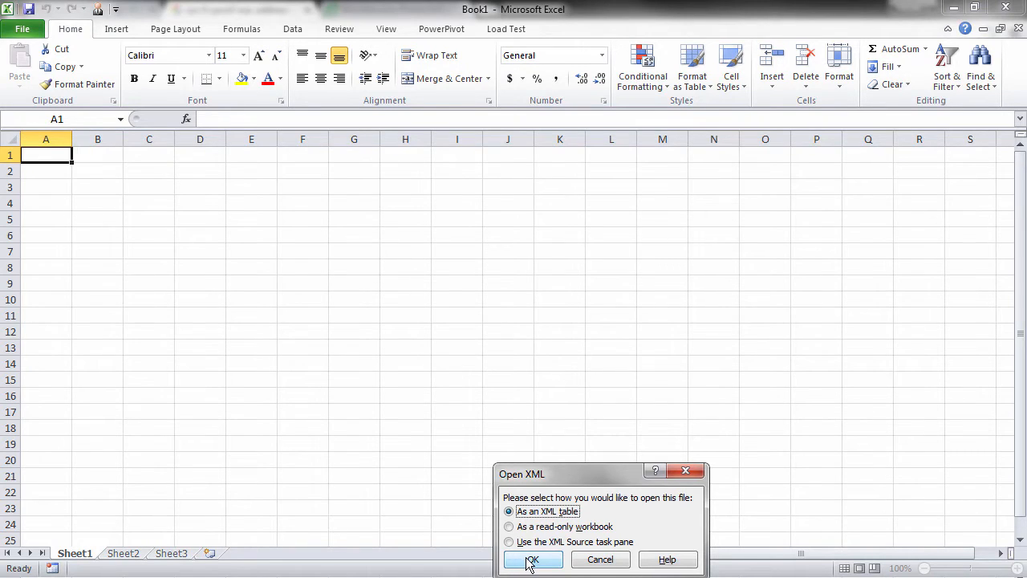
click(533, 559)
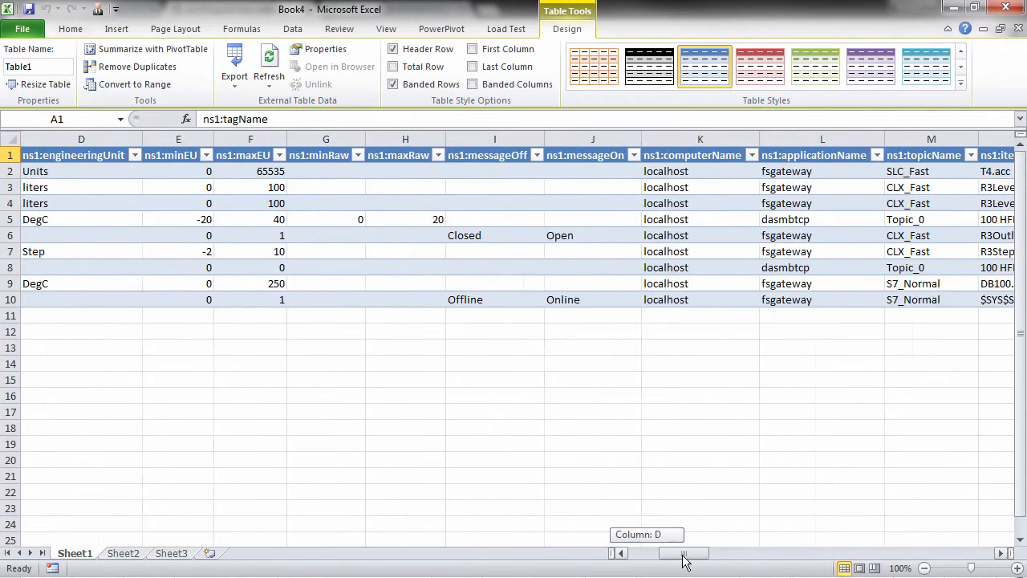
scroll(right, 3)
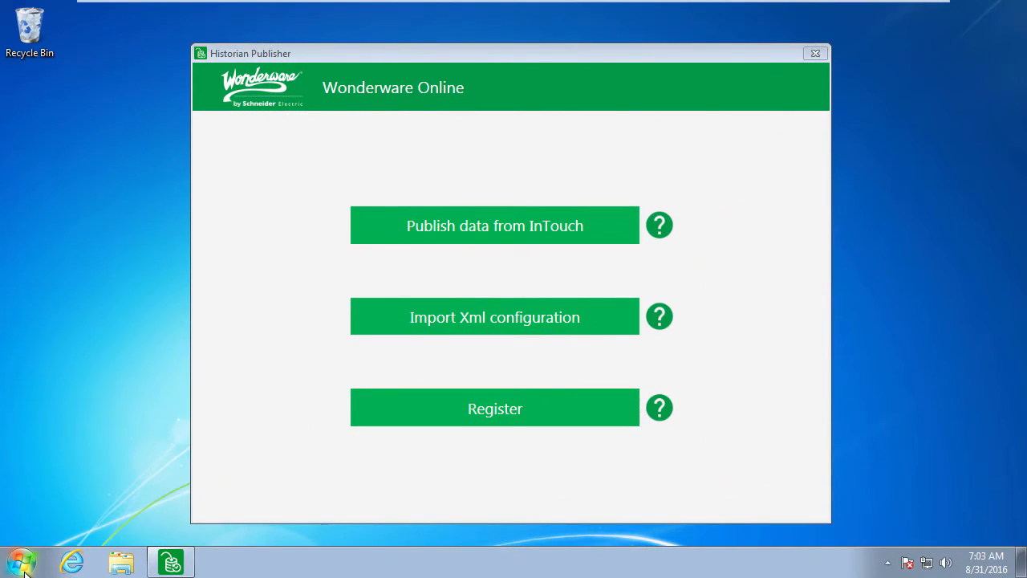
- Launch the System Management Console from the Start menu and approve the UAC prompt
click(19, 560)
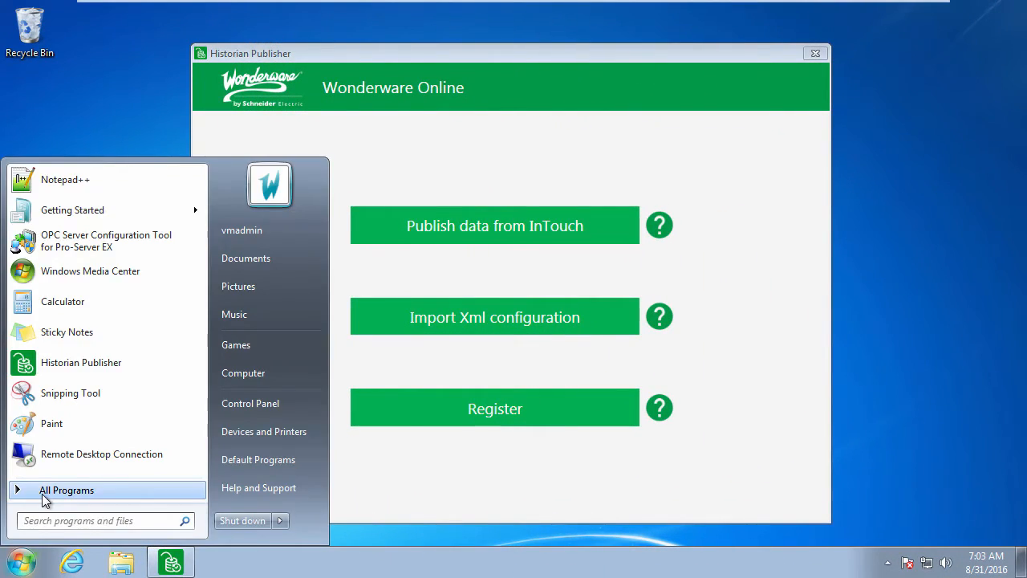
click(66, 490)
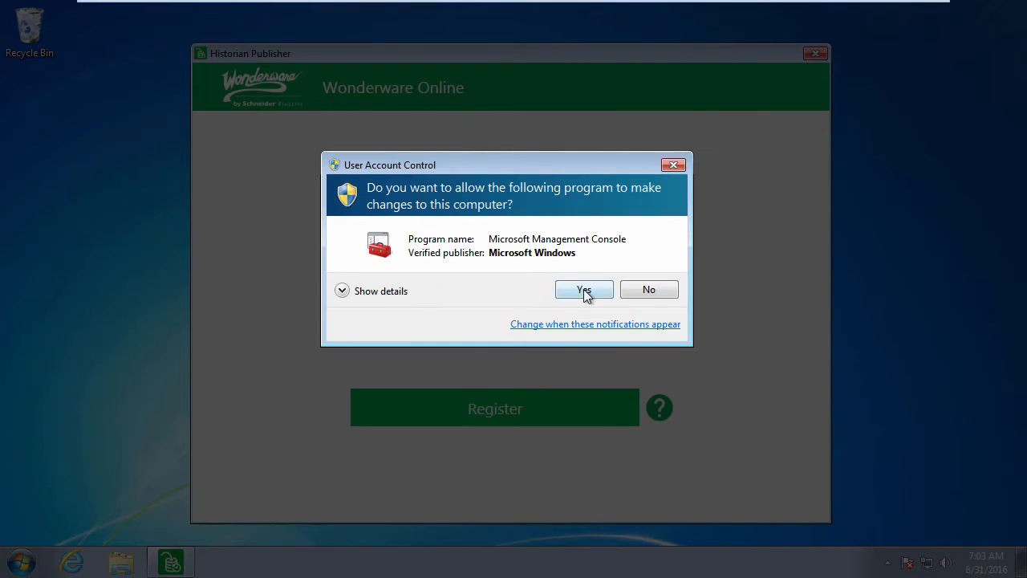
click(585, 288)
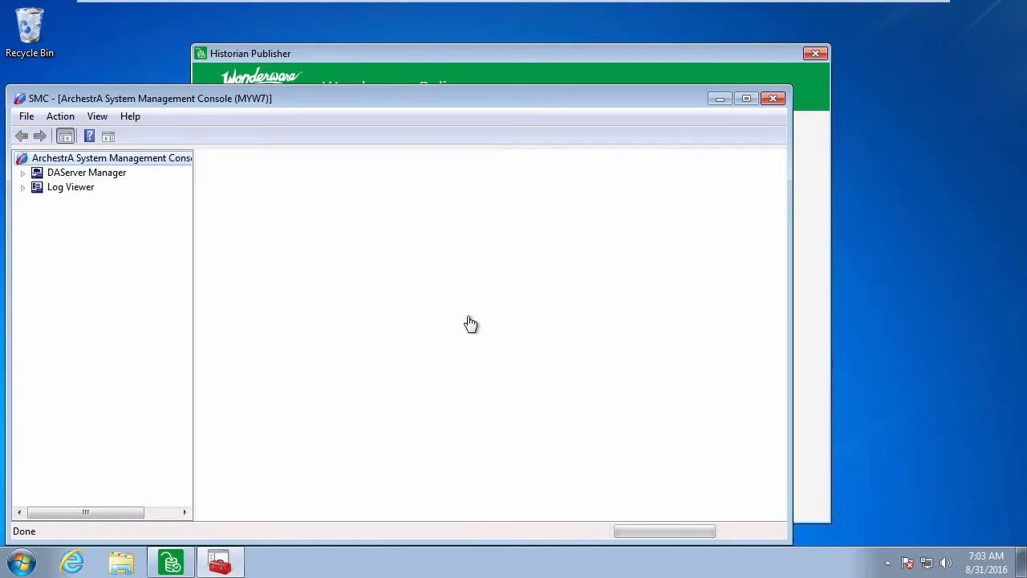
- Expand DAServer Manager > Default Group > Local and configure FSGateway as an auto service
click(23, 173)
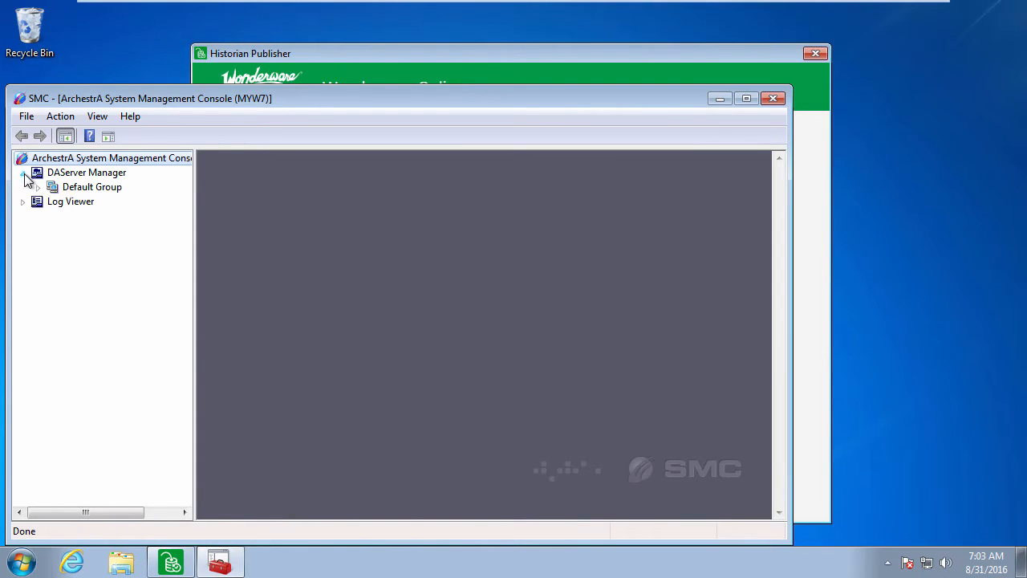
click(25, 173)
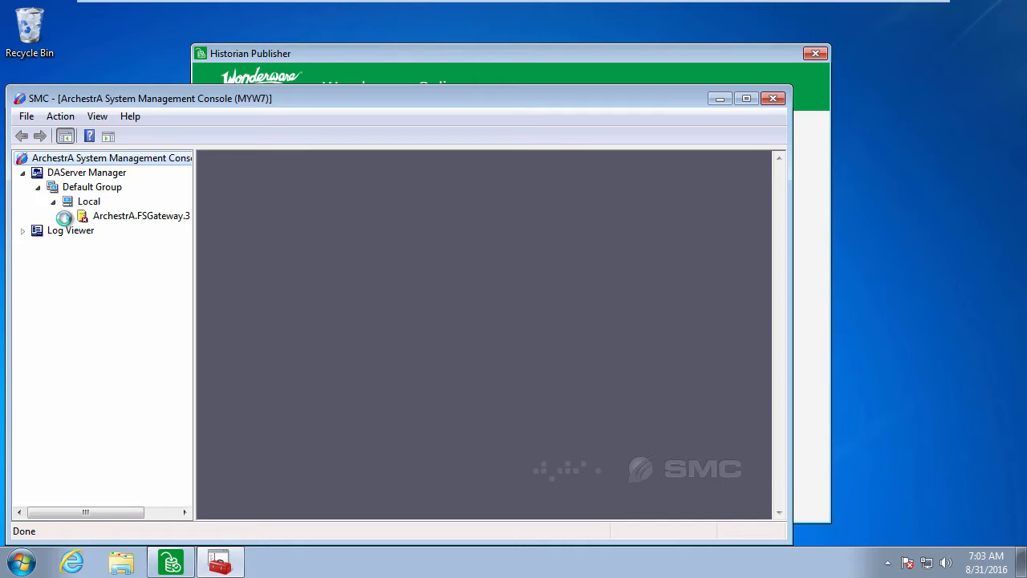
click(64, 215)
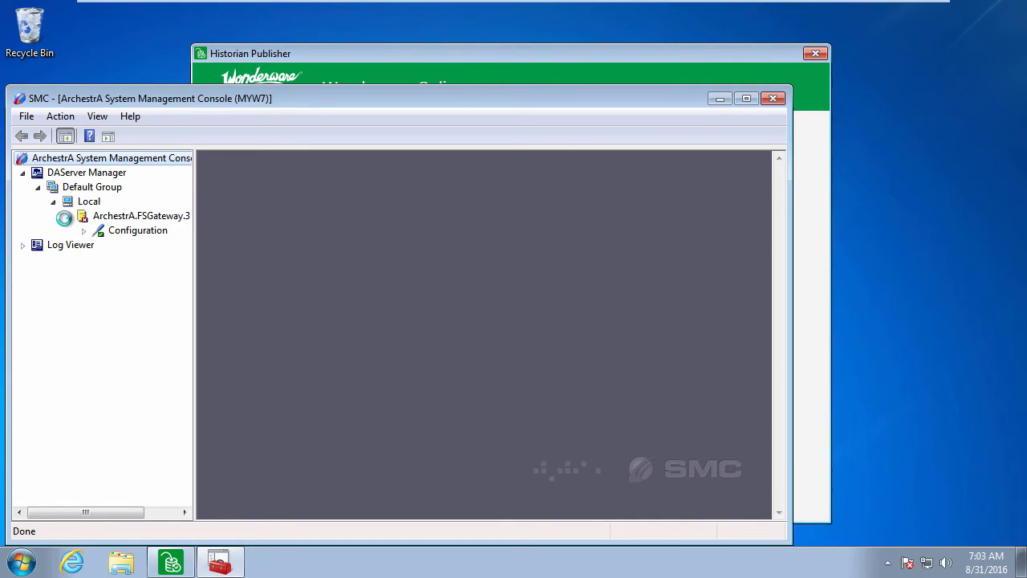
right_click(141, 215)
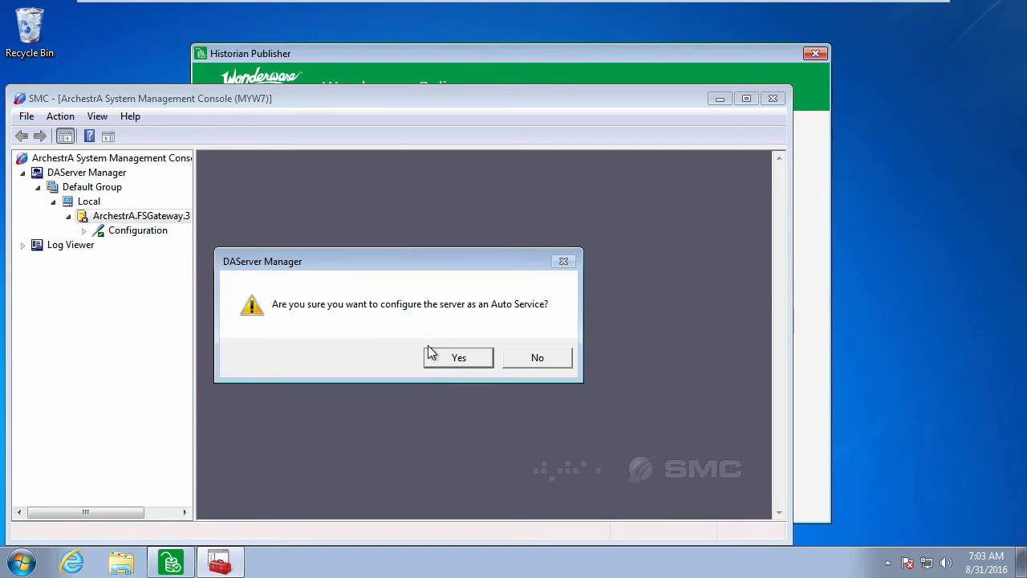
click(459, 356)
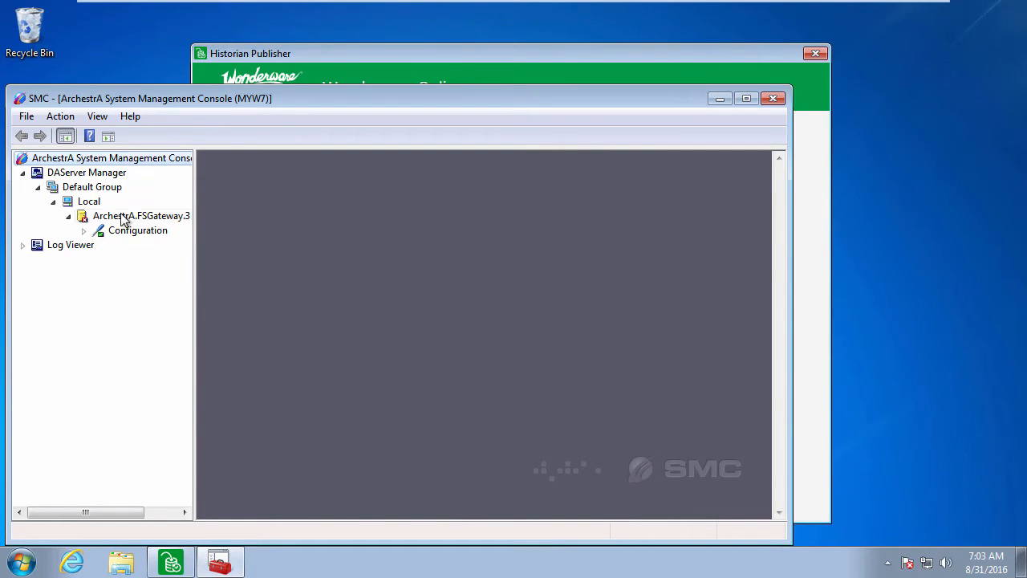
- Add an OPC object under Configuration and set its server name to Pro-face.OPCEx.1
right_click(141, 215)
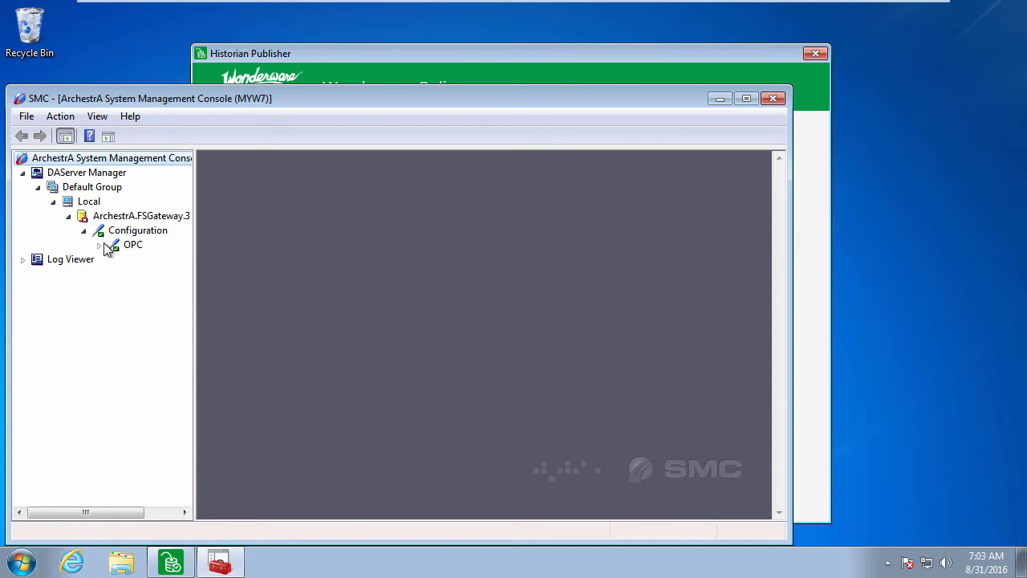
click(132, 244)
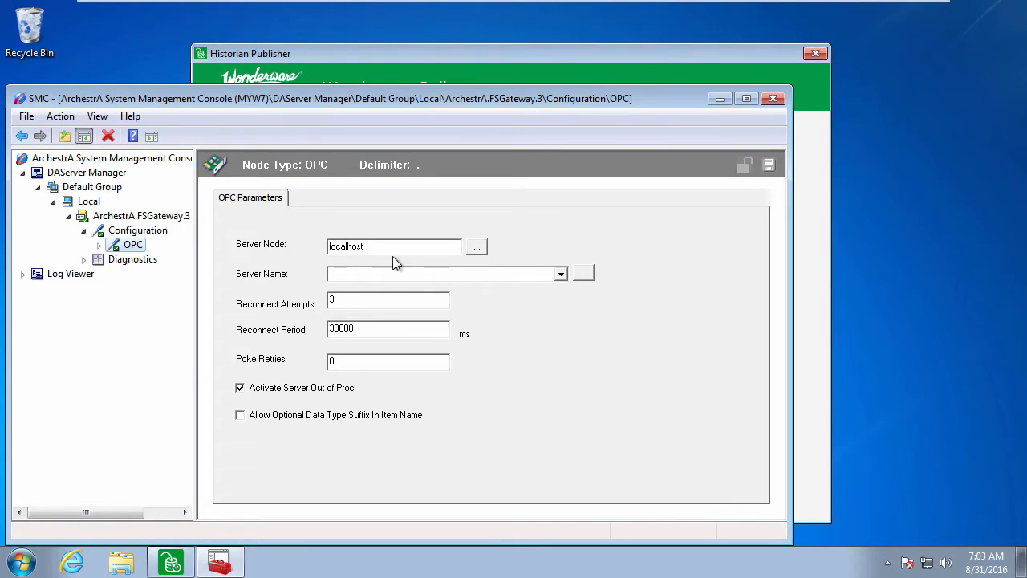
click(560, 273)
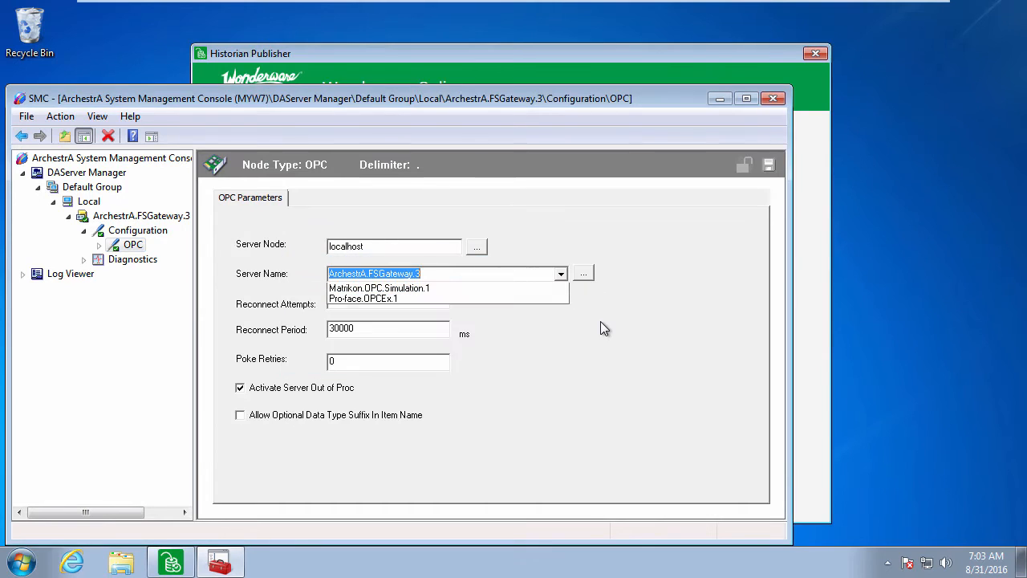
click(363, 297)
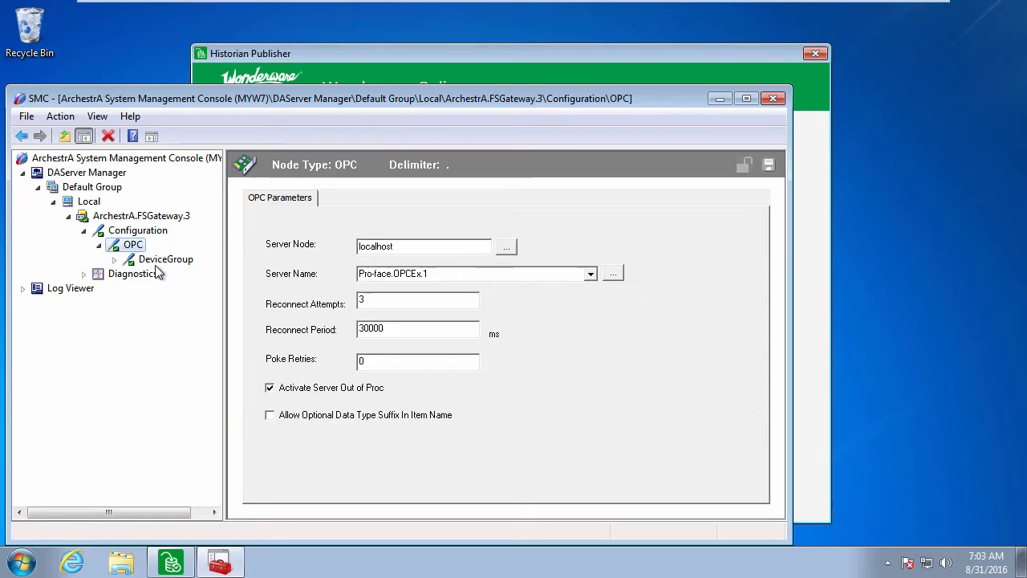
- Add OPC group AnotherGroup with item ID prefix PC1.#INTERNAL.Sheet1. and show its device items
right_click(131, 244)
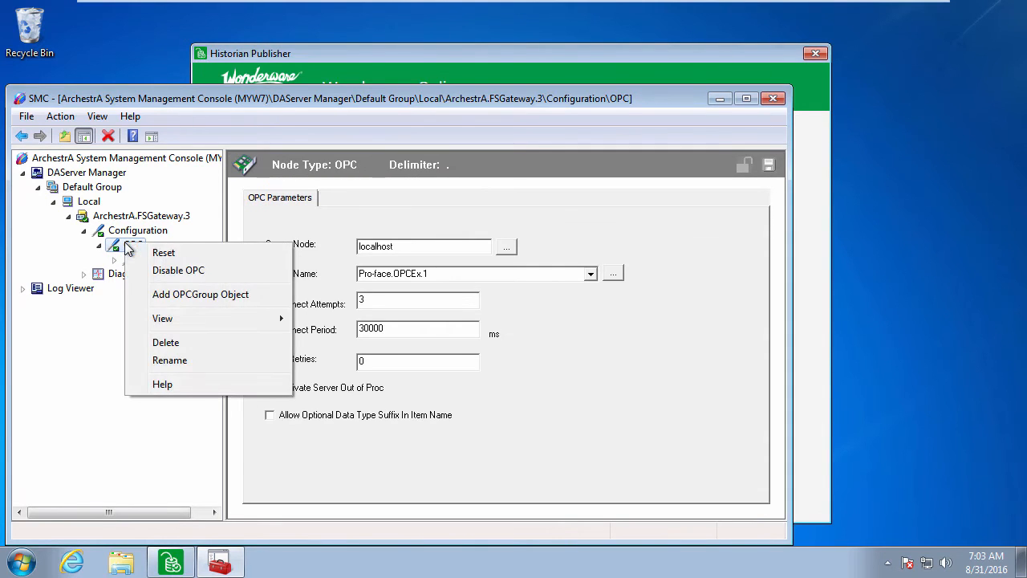
click(201, 294)
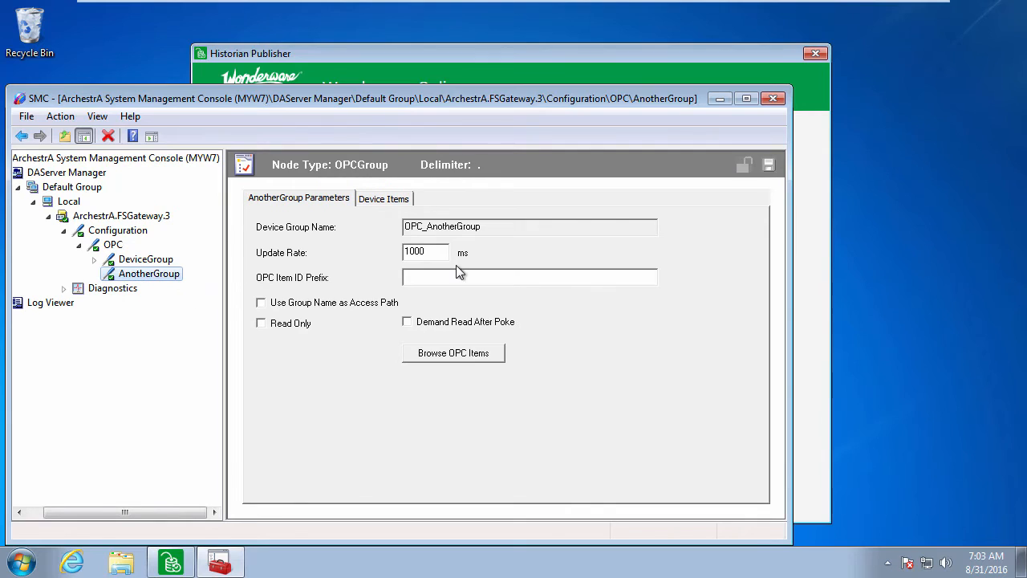
text(PC1.#INTERNAL.Sheet1)
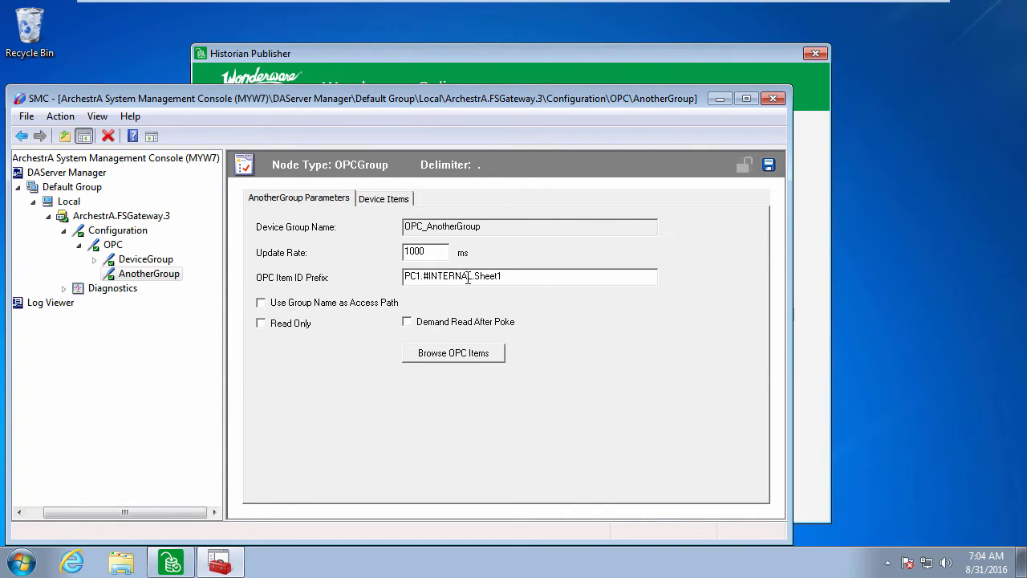
text(.)
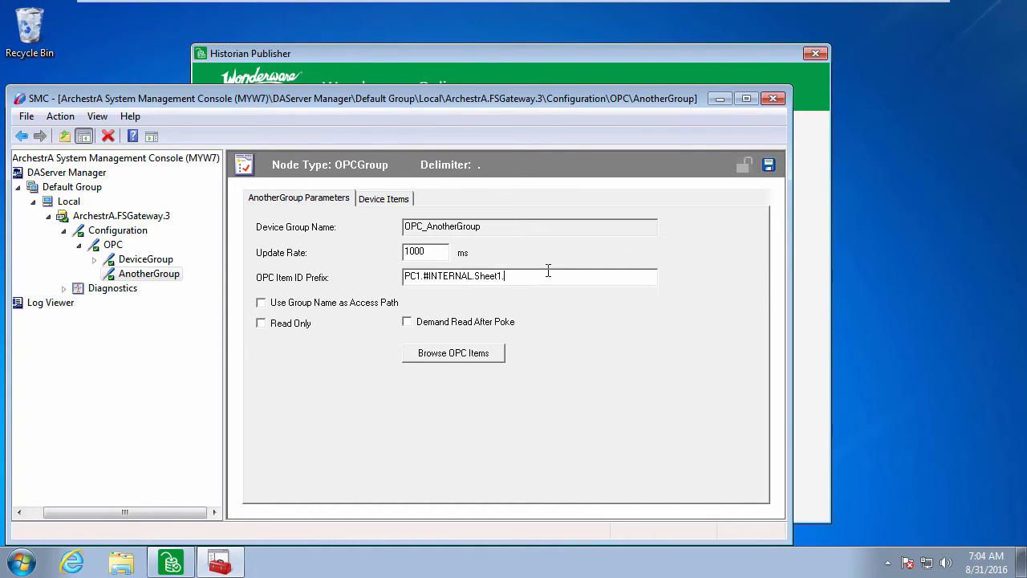
click(767, 164)
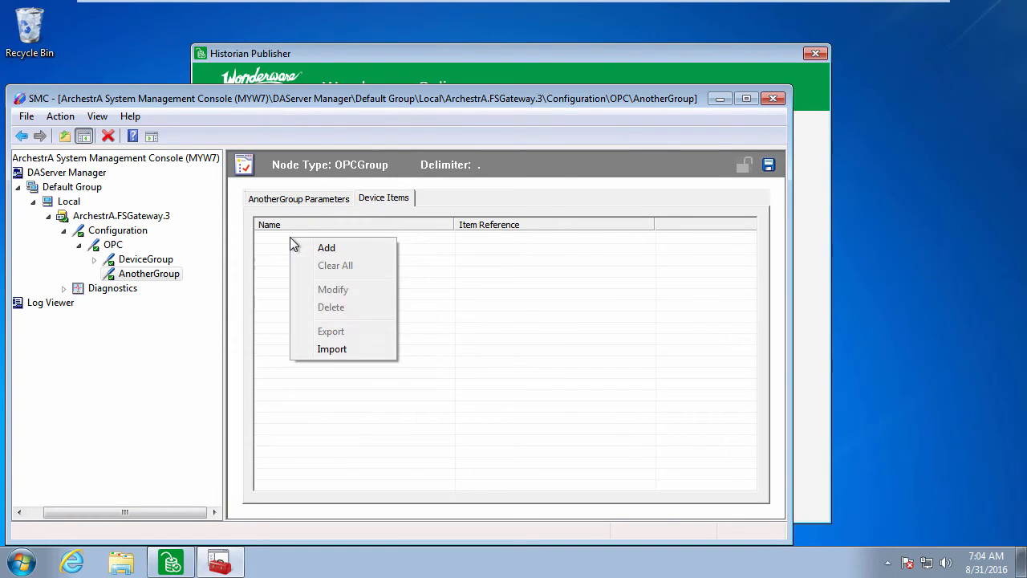
- Add a Temperature device item referencing LS1, then close the management console
click(327, 247)
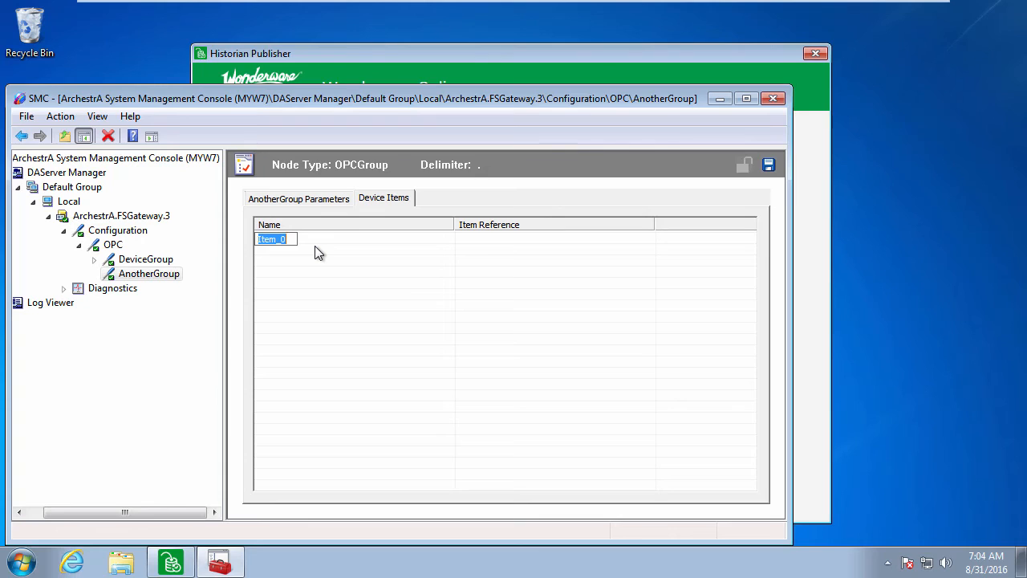
text(Temperature)
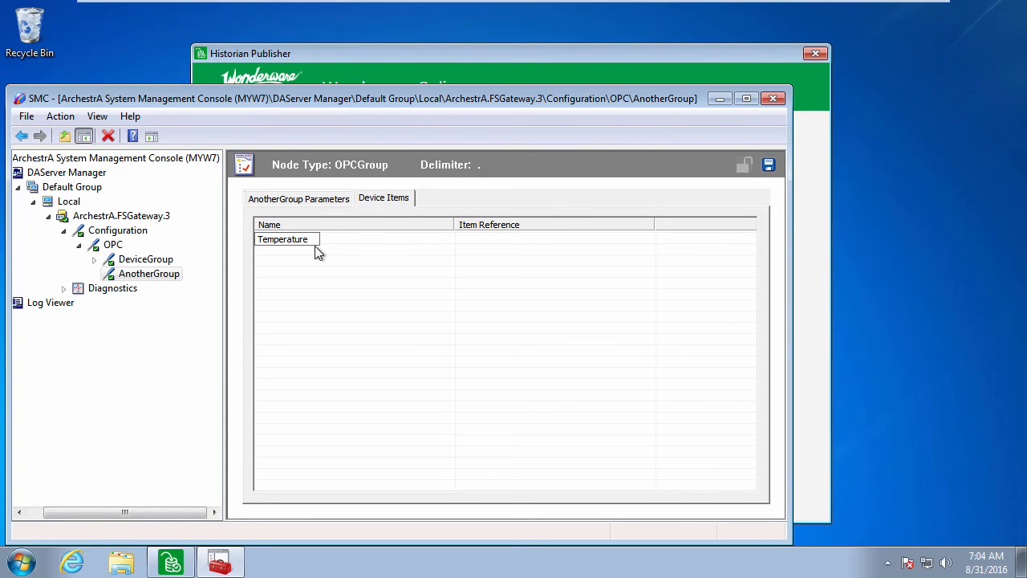
click(554, 238)
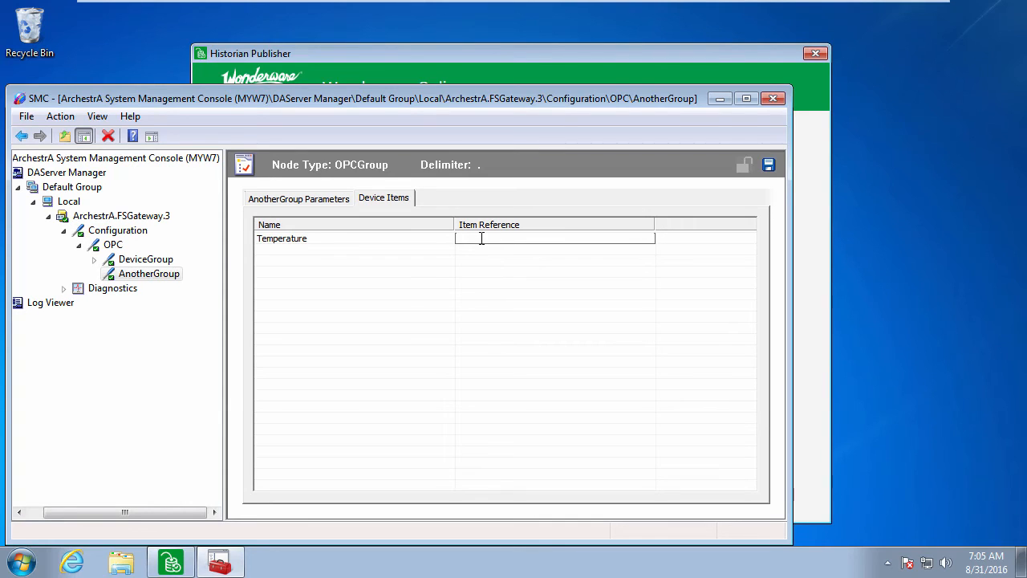
text(LS1)
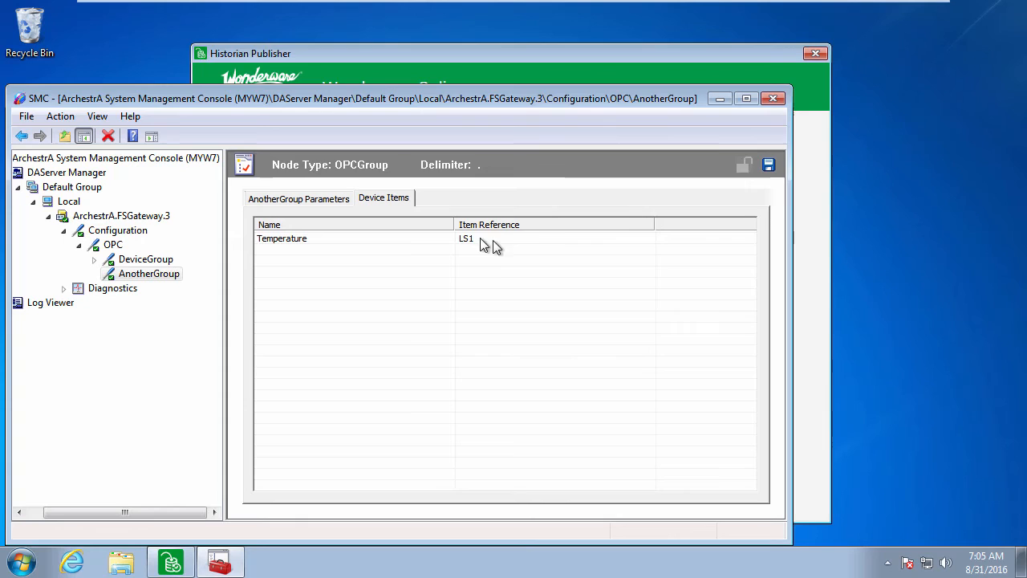
click(767, 164)
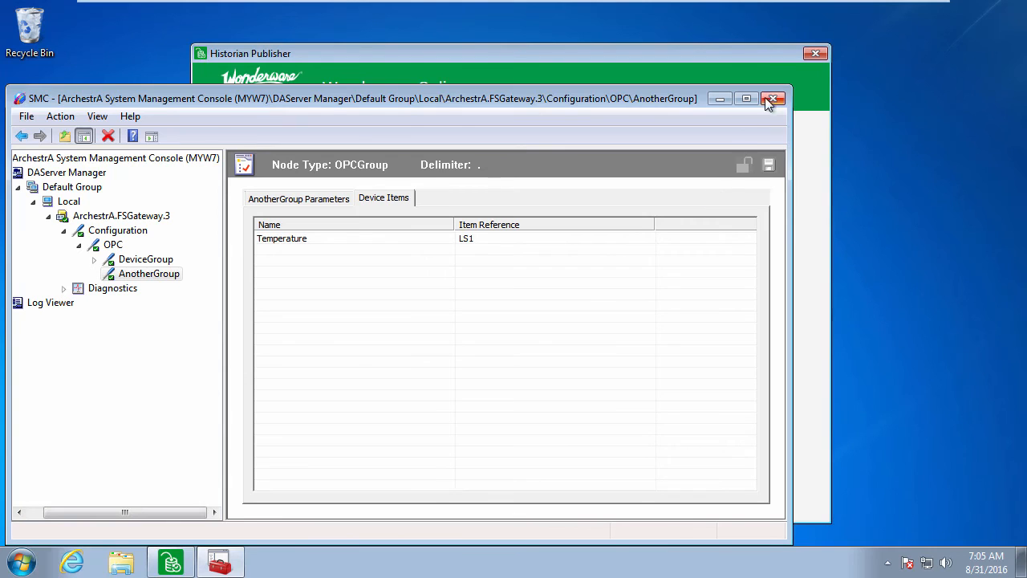
click(773, 98)
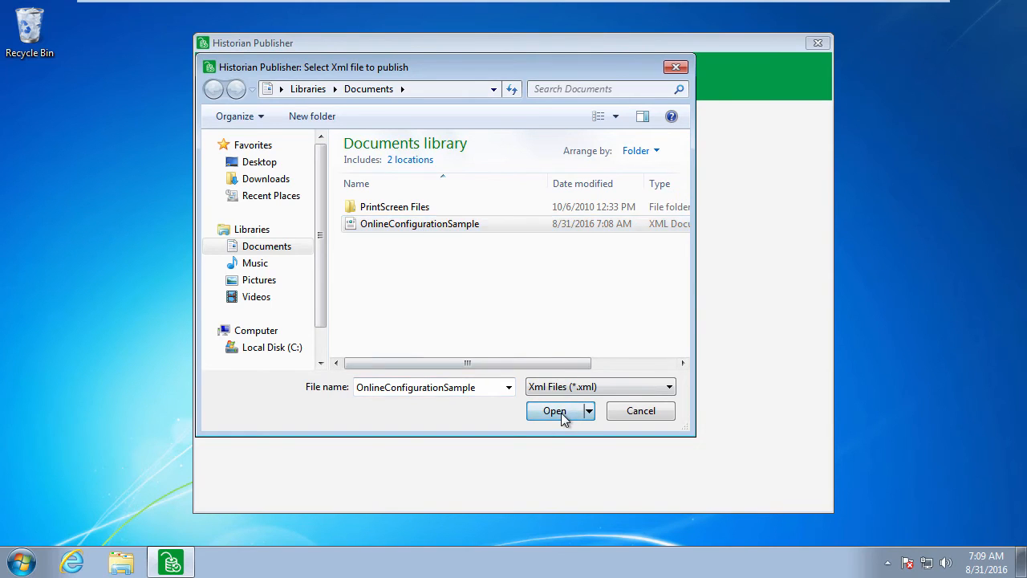
- Import the OnlineConfigurationSample XML tag list, reaching the Wonderware Online log-in
click(555, 410)
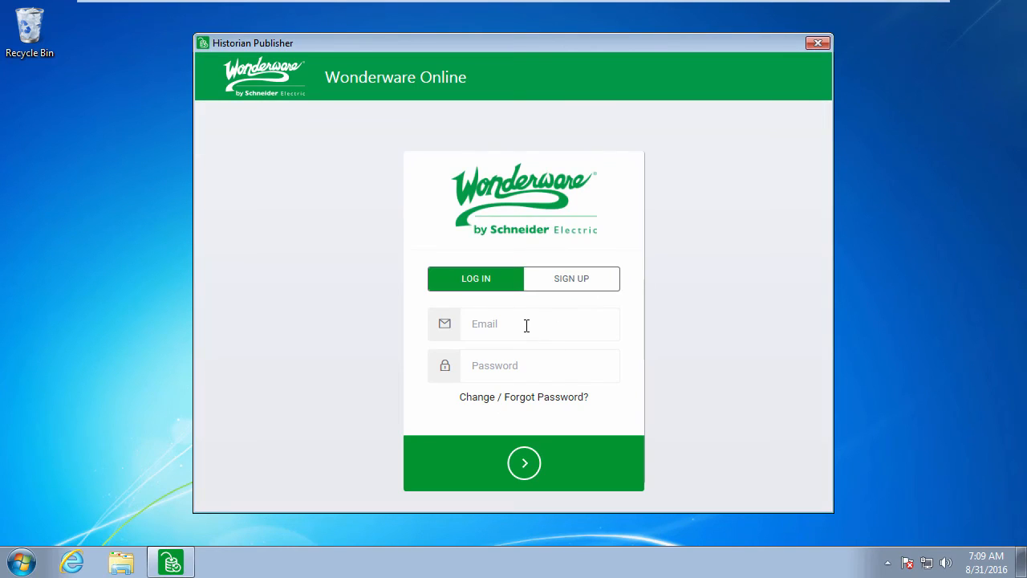
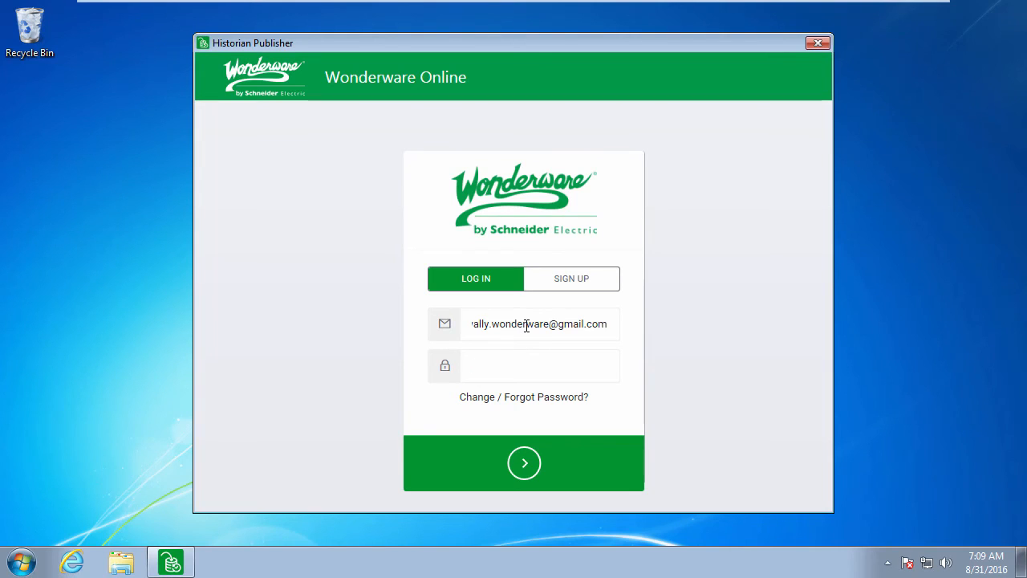
- Sign in to Wonderware Online with the wally.wonderware email and password
click(523, 462)
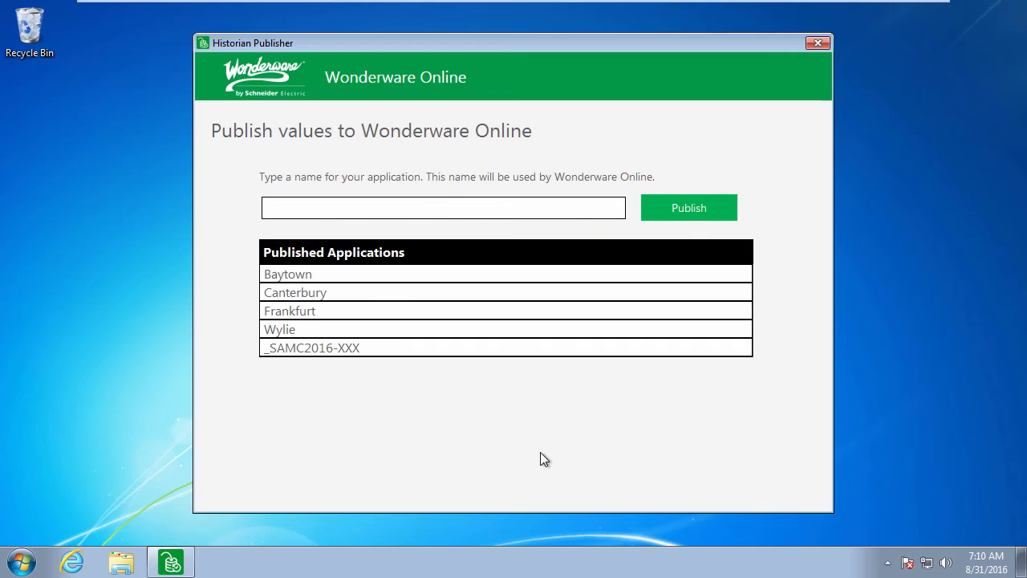
- Name the new application MyNewSource and publish it to Wonderware Online
click(443, 207)
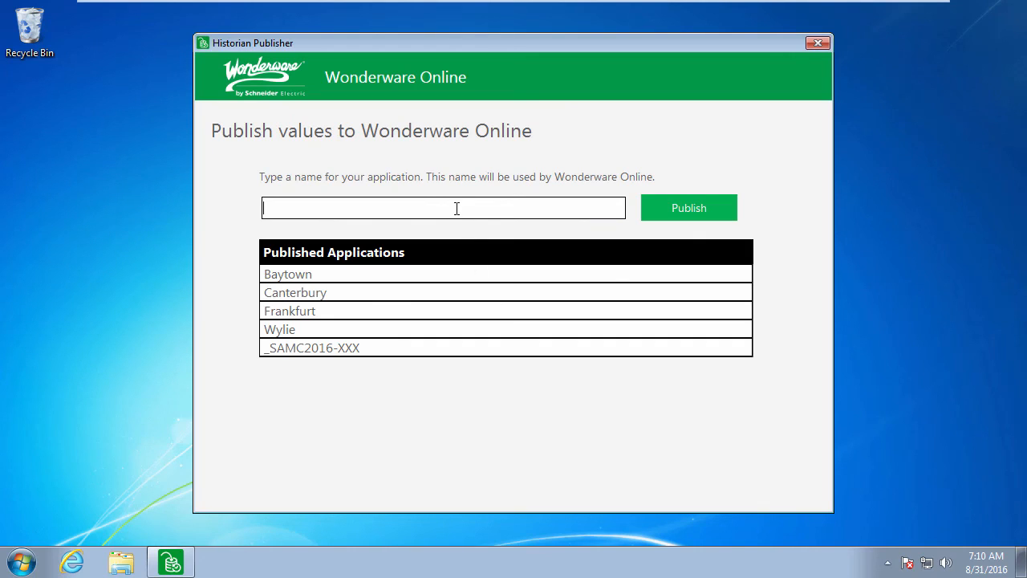
text(MyNewS)
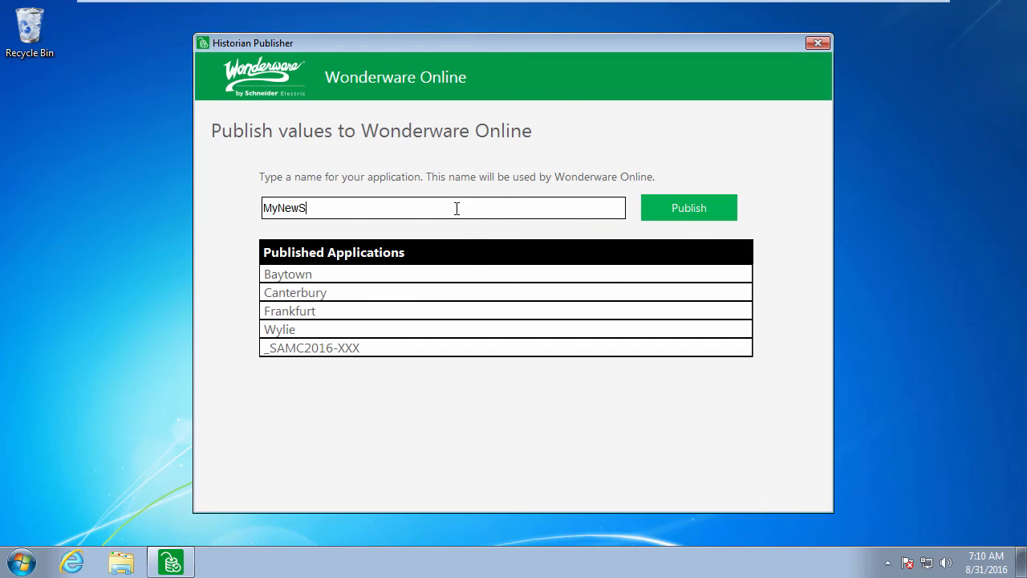
text(ource)
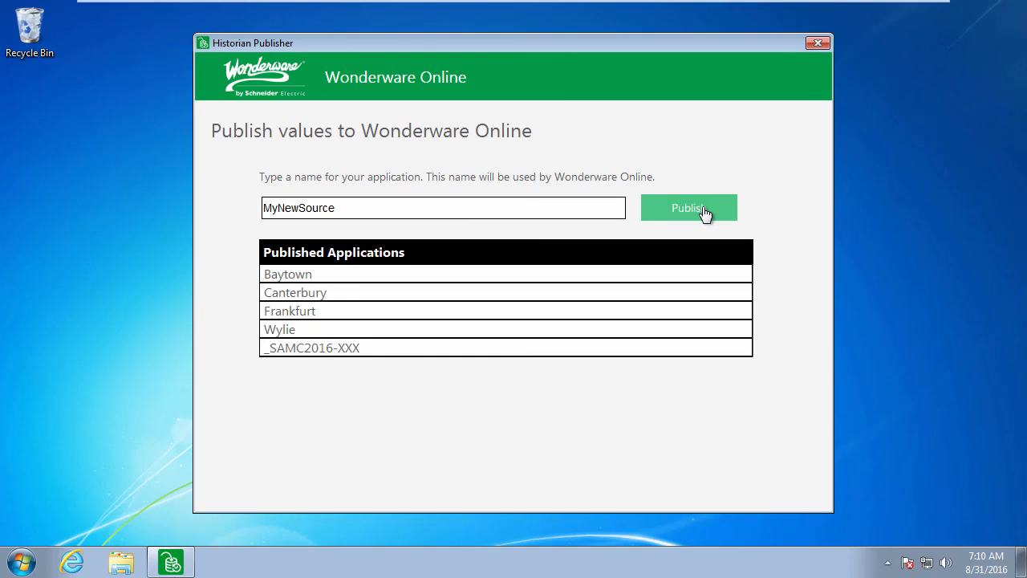
click(688, 209)
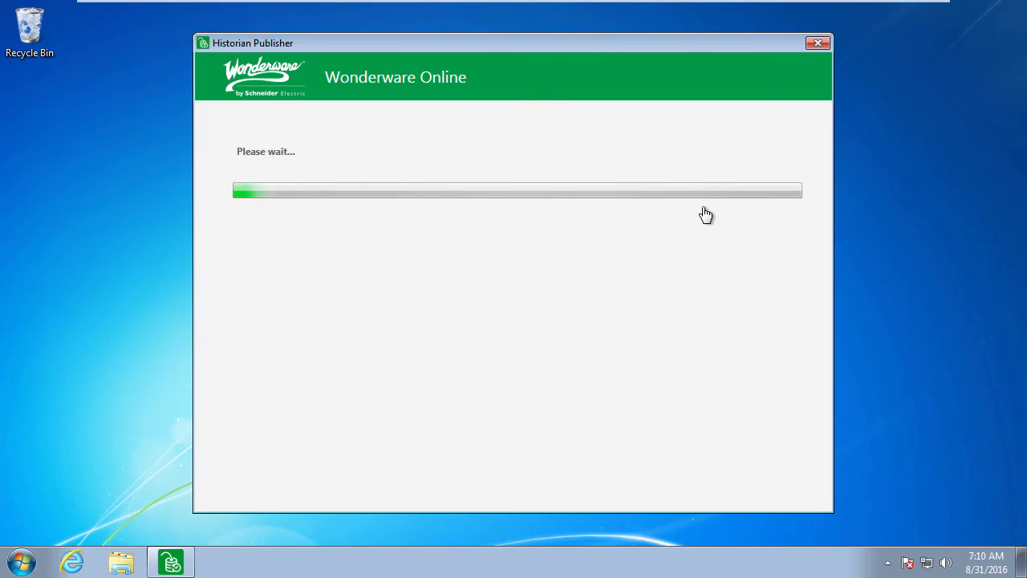